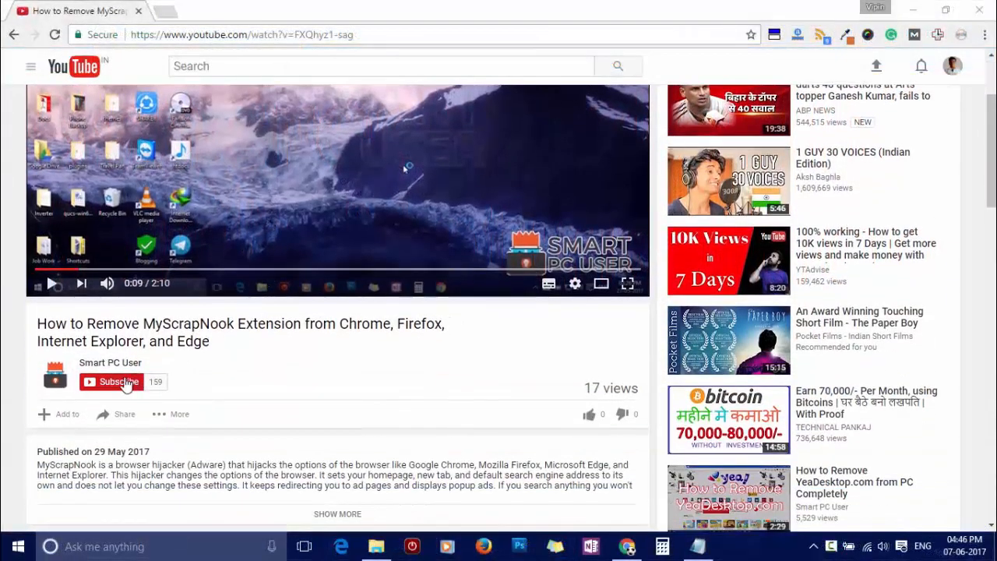
Subscribe to Smart PC User, tap the bell, then dismiss the notification preferences.
click(119, 382)
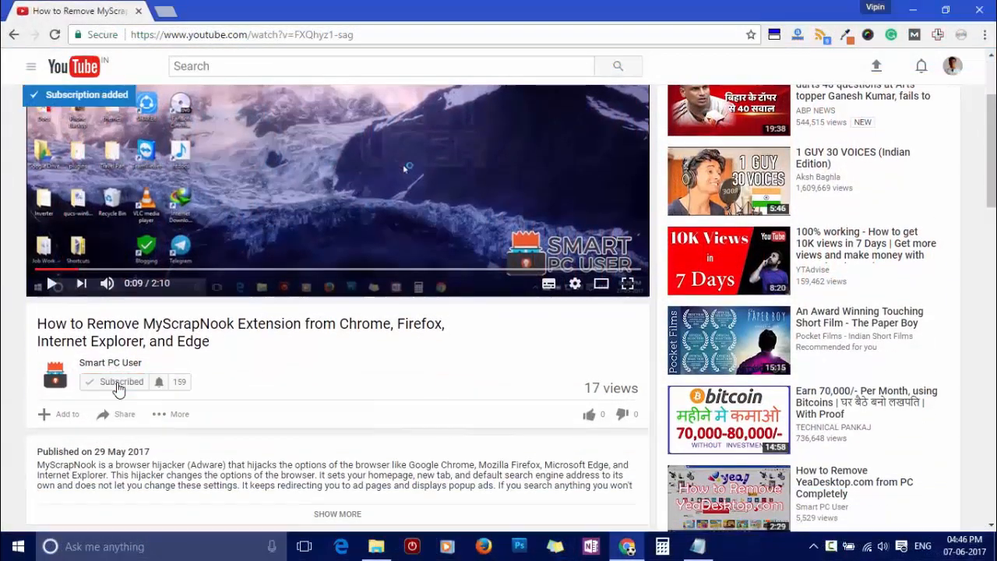
click(159, 382)
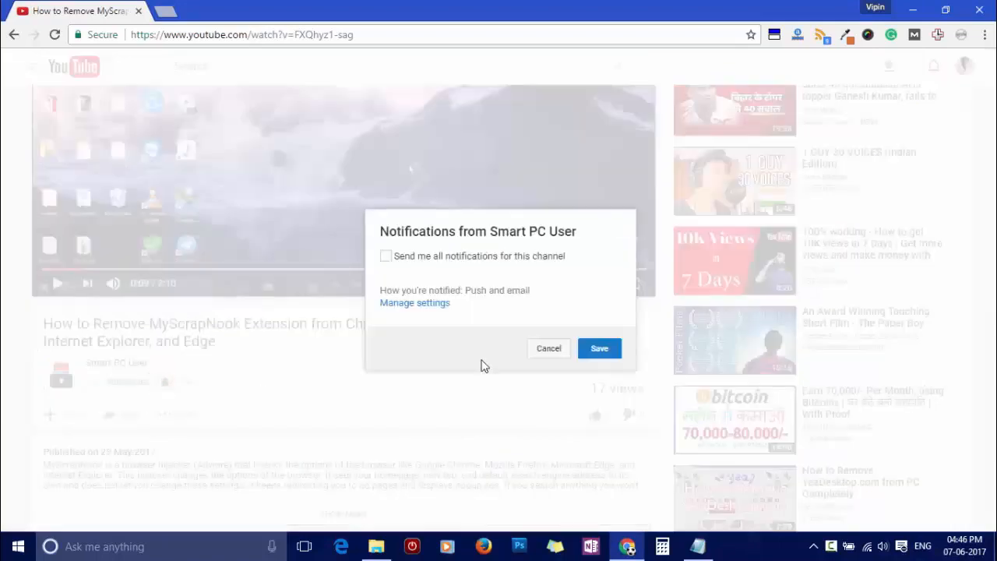
click(385, 255)
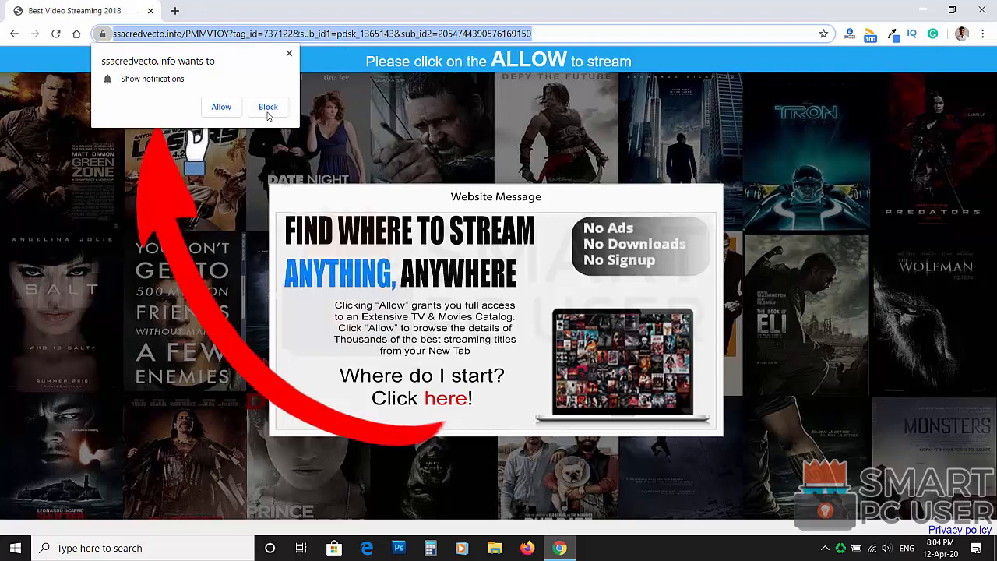
mouse_move(366, 456)
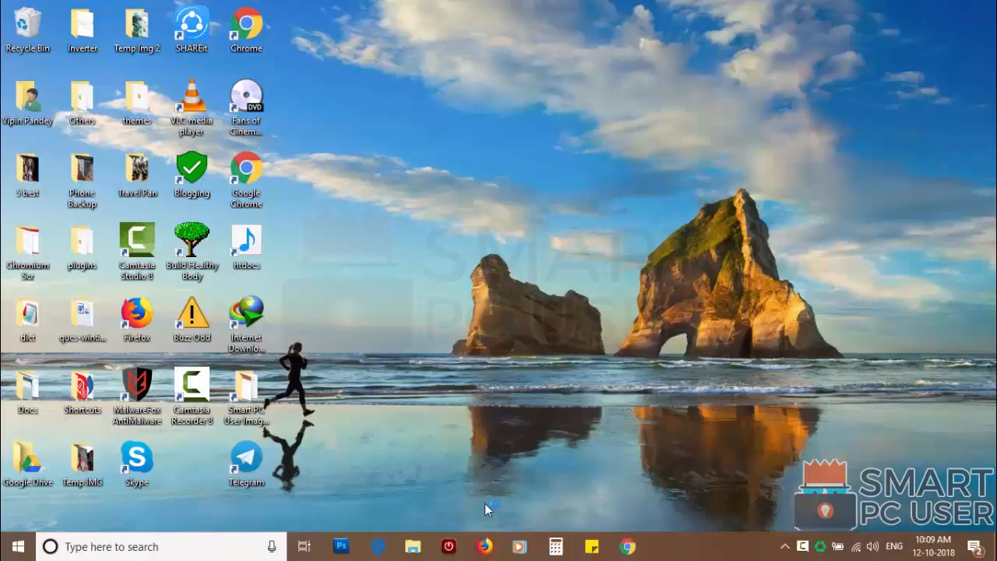
Launch Firefox, use Remove All Websites in Notifications settings, and save the changes.
click(485, 546)
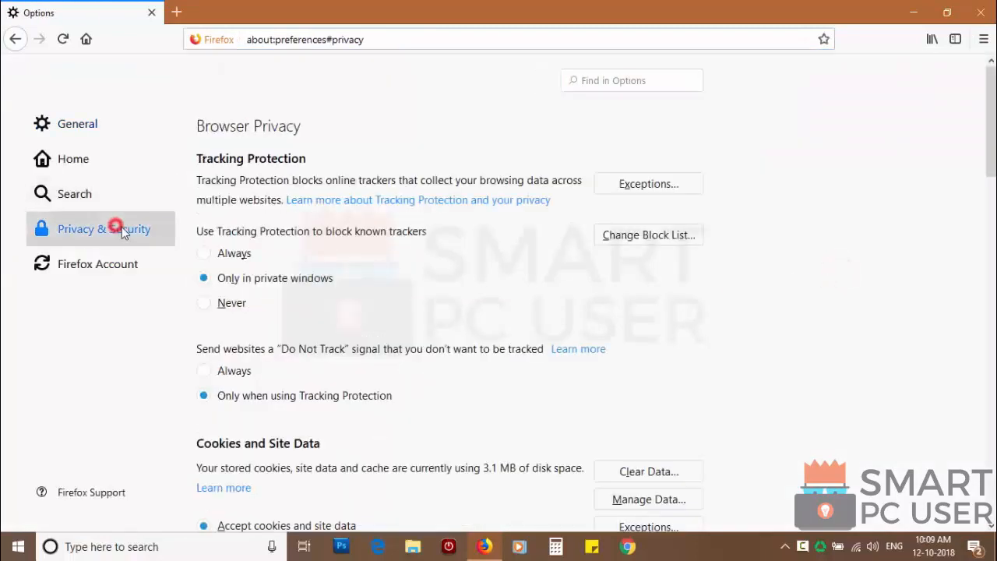
scroll(down, 3)
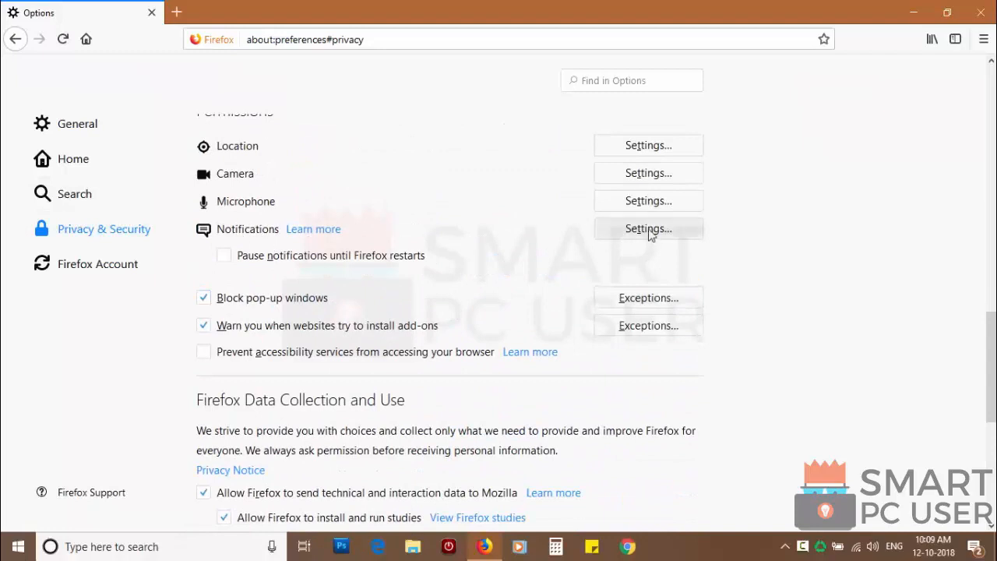
click(648, 229)
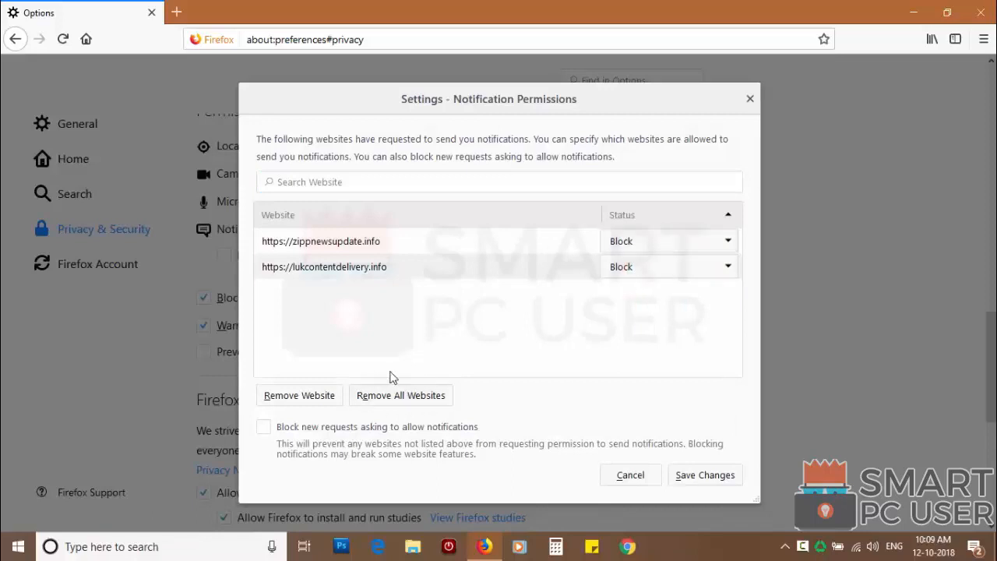
click(400, 395)
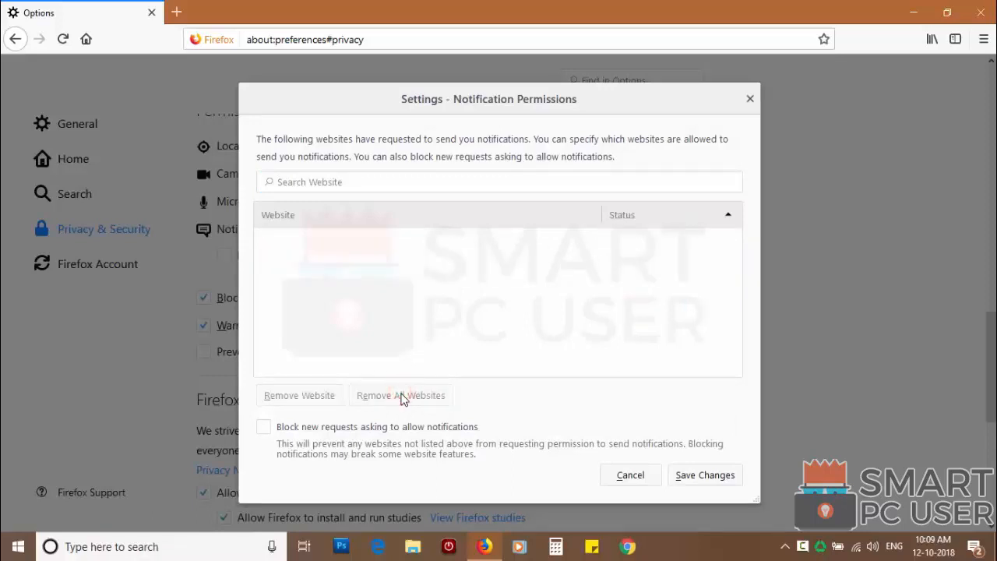
click(703, 474)
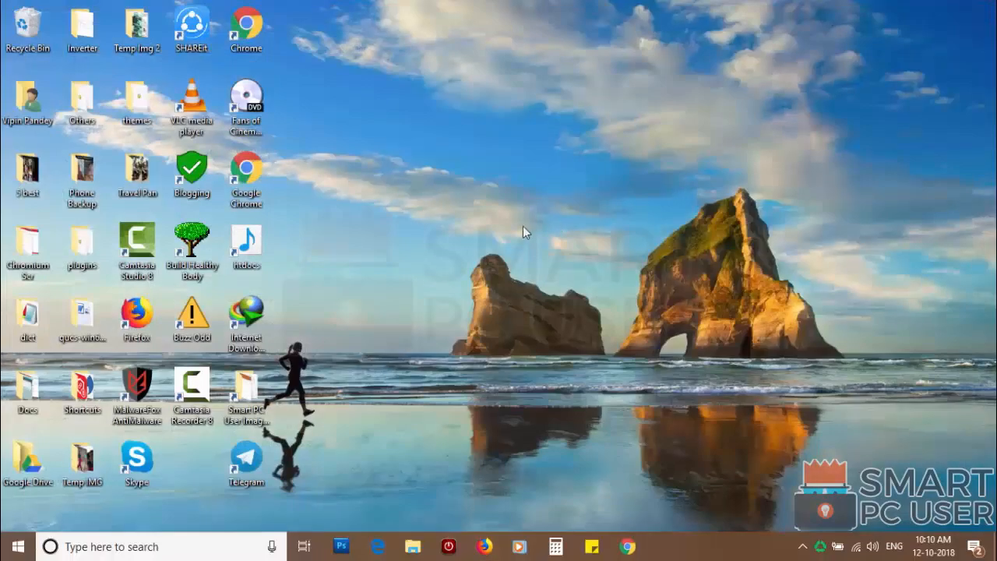
Refresh Firefox from the troubleshooting information page and finish the import summary.
click(485, 546)
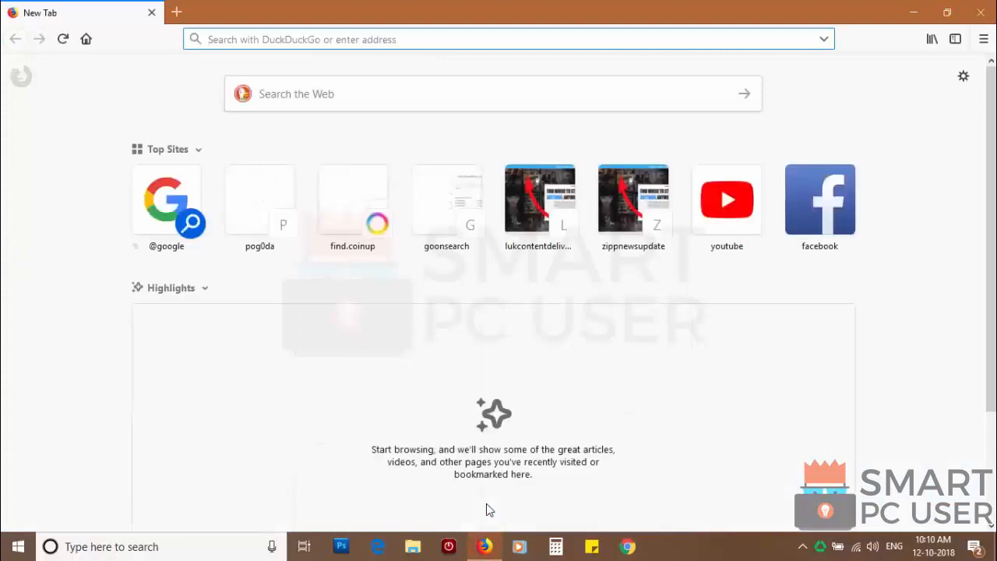
click(984, 39)
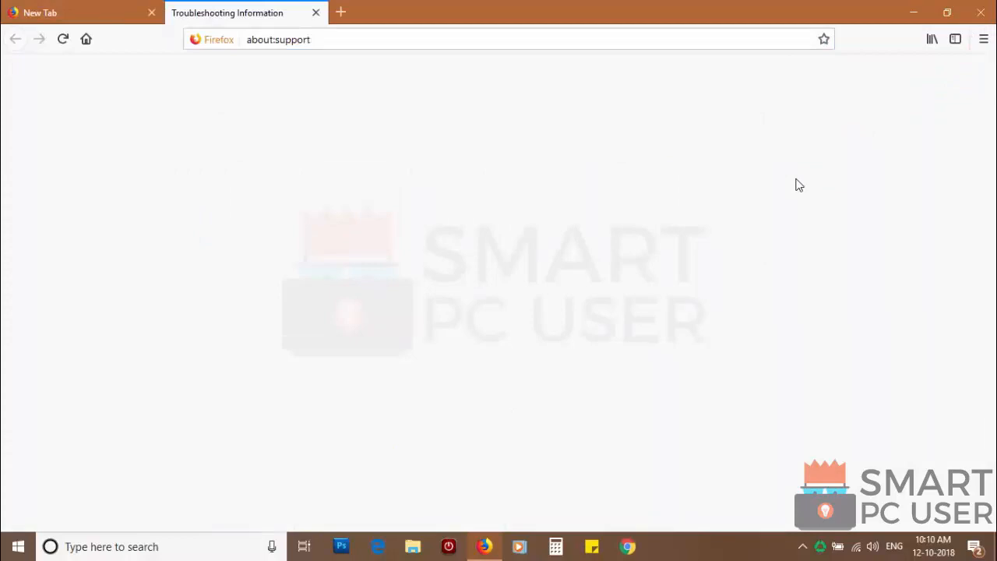
click(705, 159)
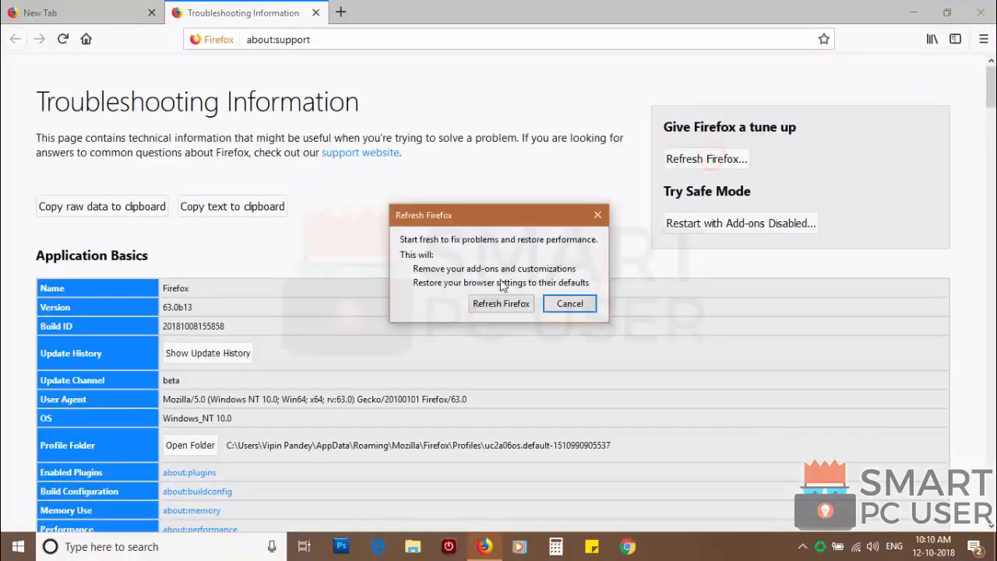
click(501, 303)
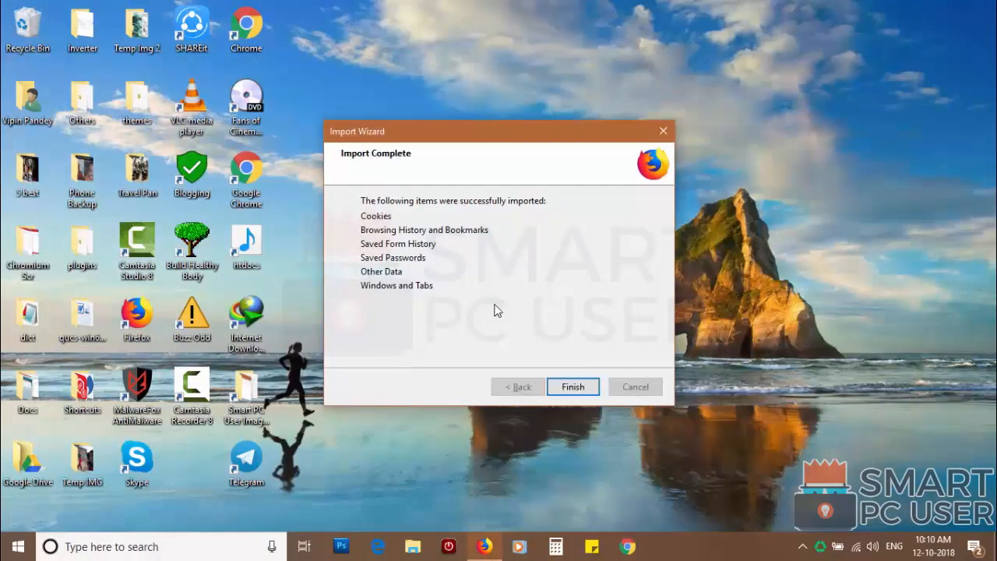
click(572, 386)
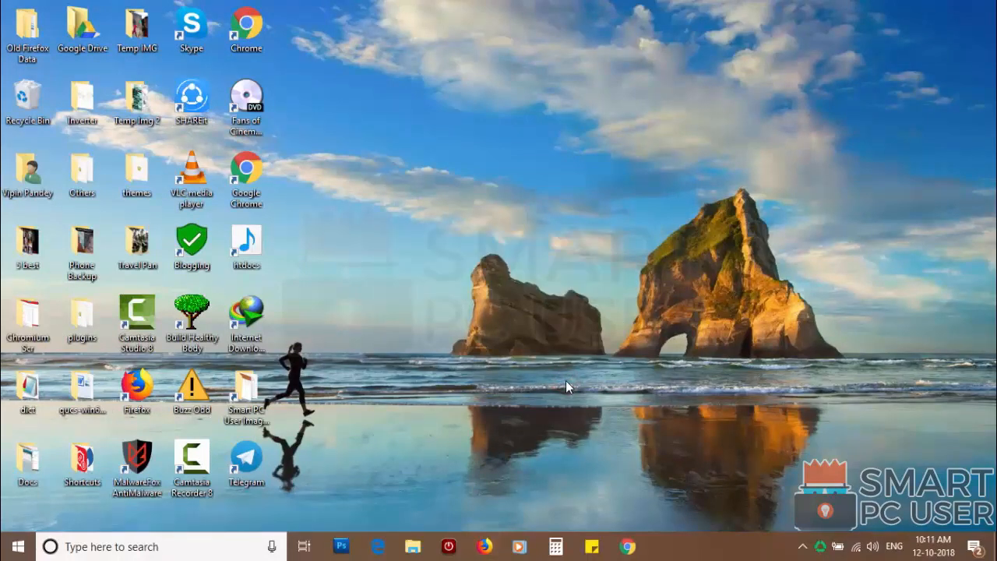
Relaunch Firefox, restore only selected windows and tabs, then close the browser.
click(484, 546)
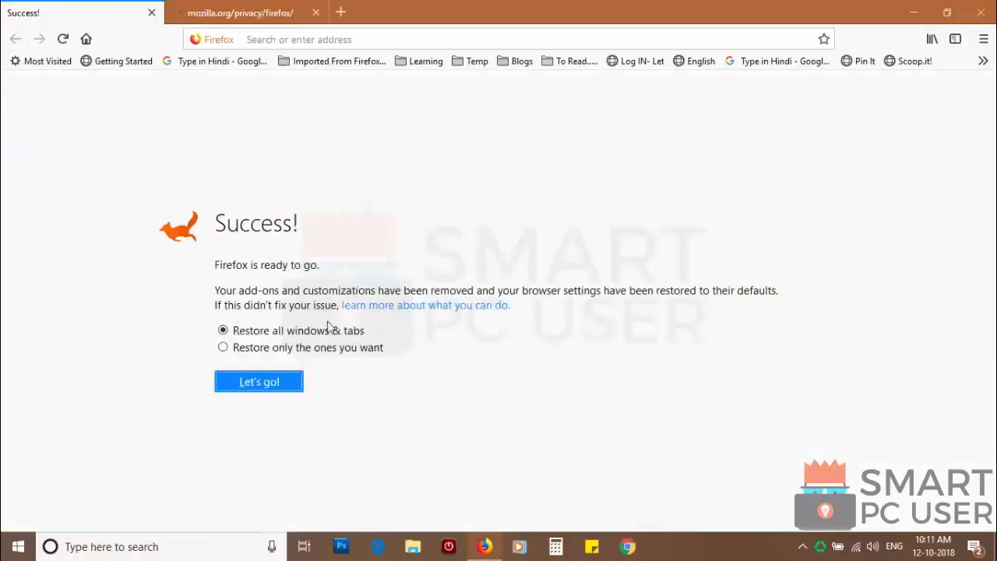
click(223, 347)
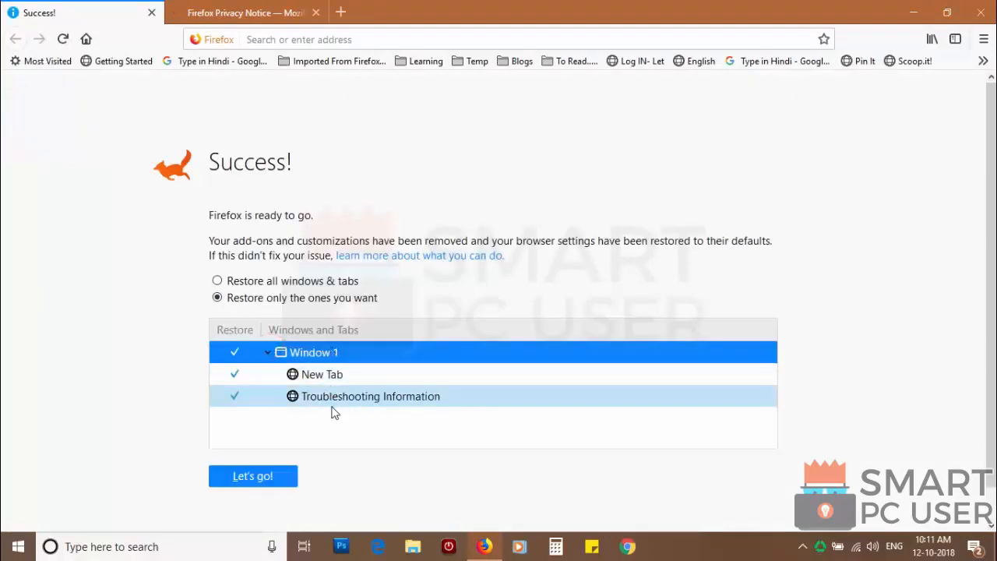
click(253, 476)
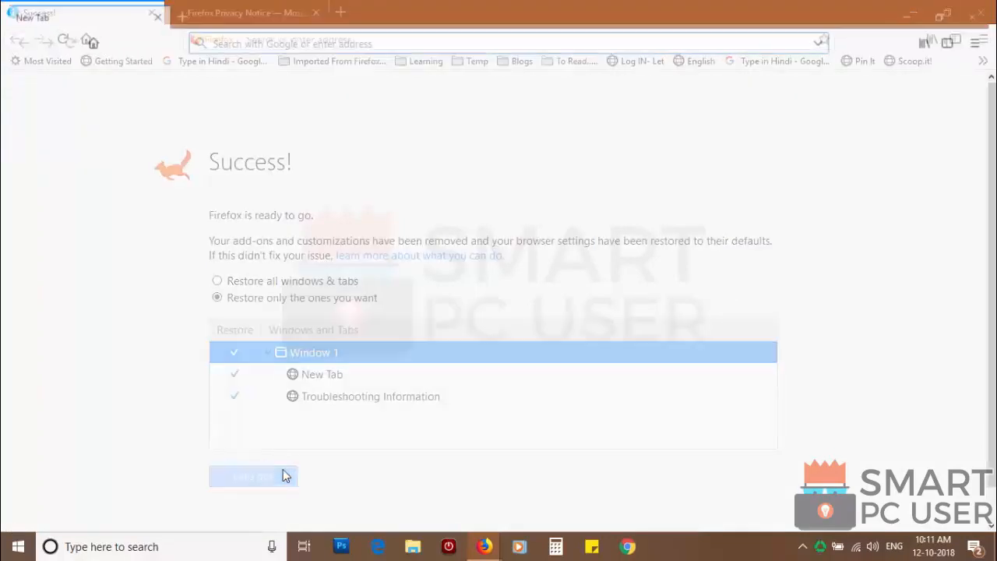
click(979, 14)
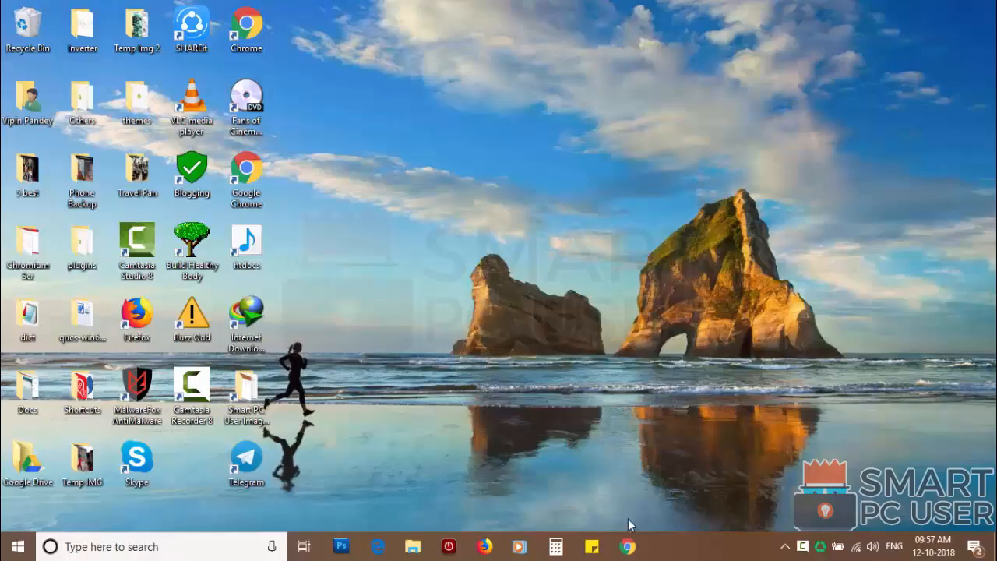
Open Chrome's notification settings and remove the unwanted site via its ⋮ menu.
click(627, 546)
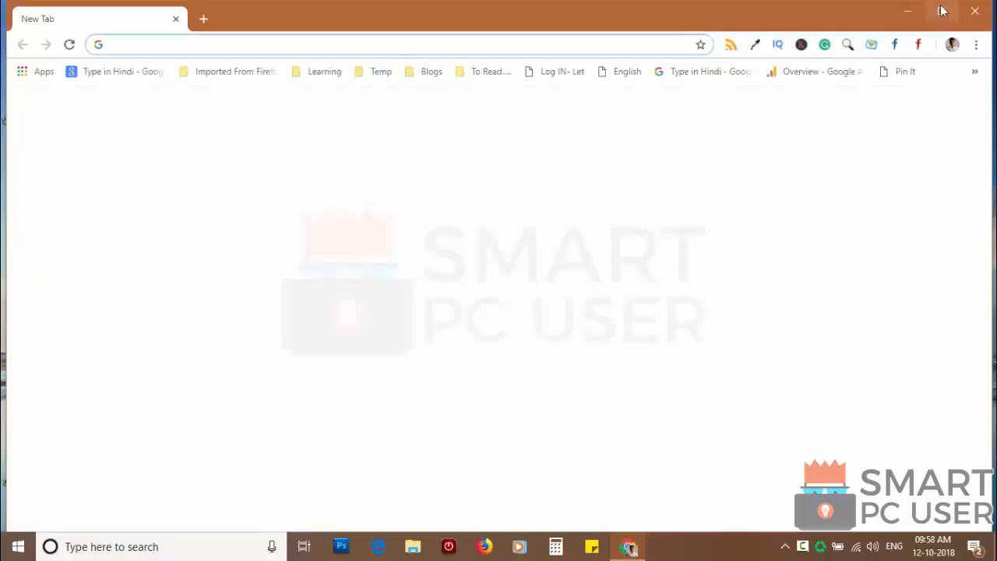
click(981, 37)
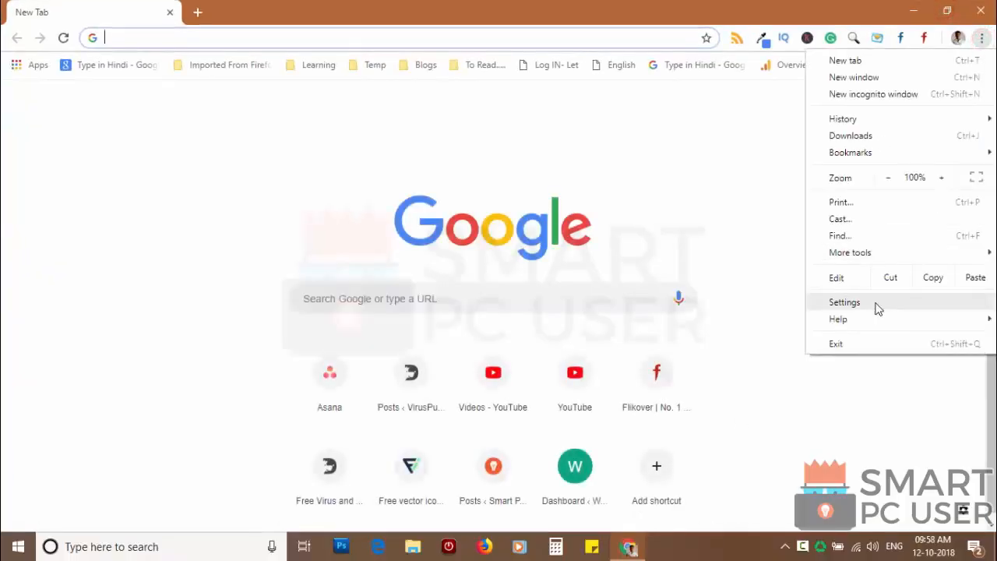
click(844, 302)
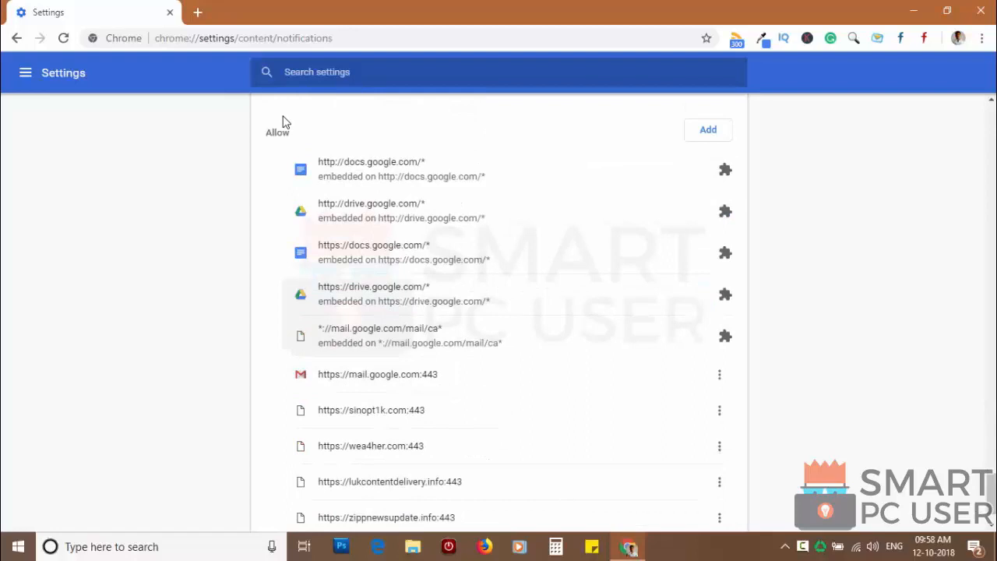
scroll(down, 3)
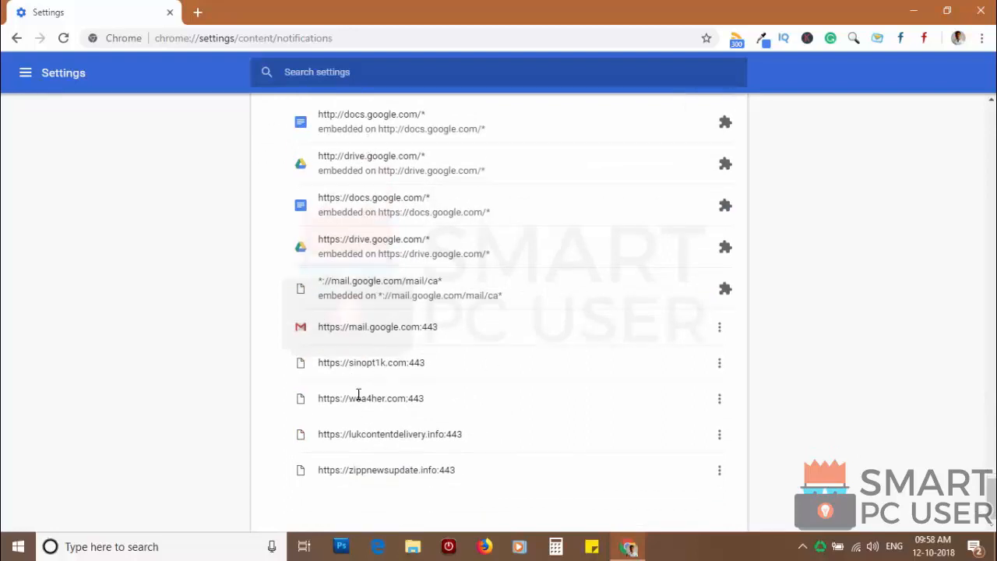
click(719, 363)
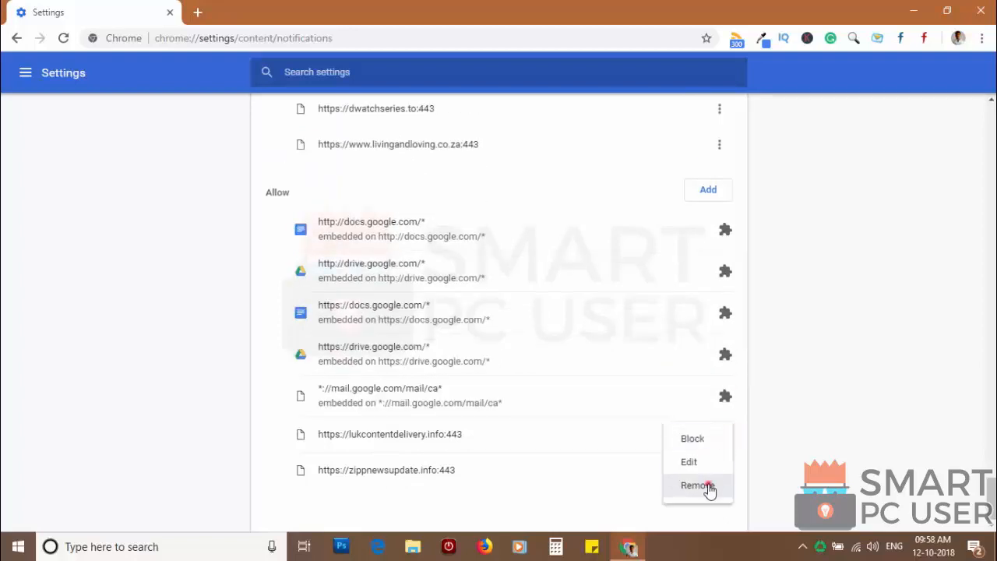
click(696, 485)
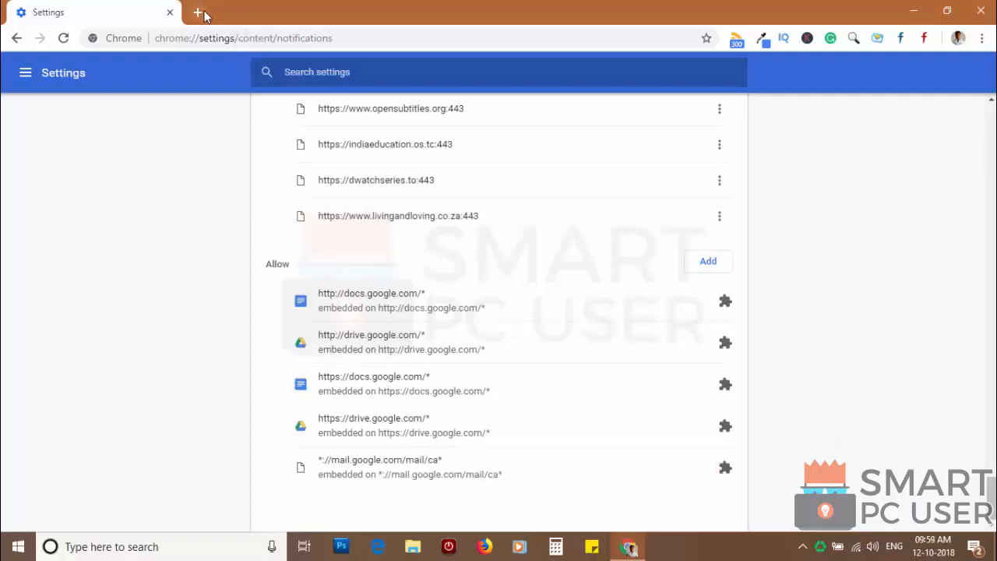
click(197, 12)
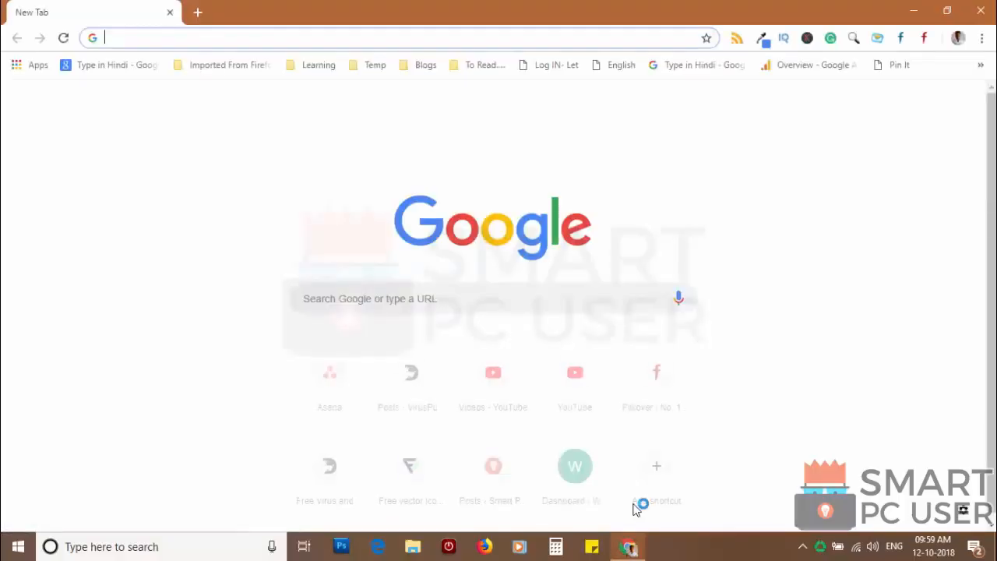
Restore Chrome settings to their original defaults and confirm Reset settings.
click(981, 37)
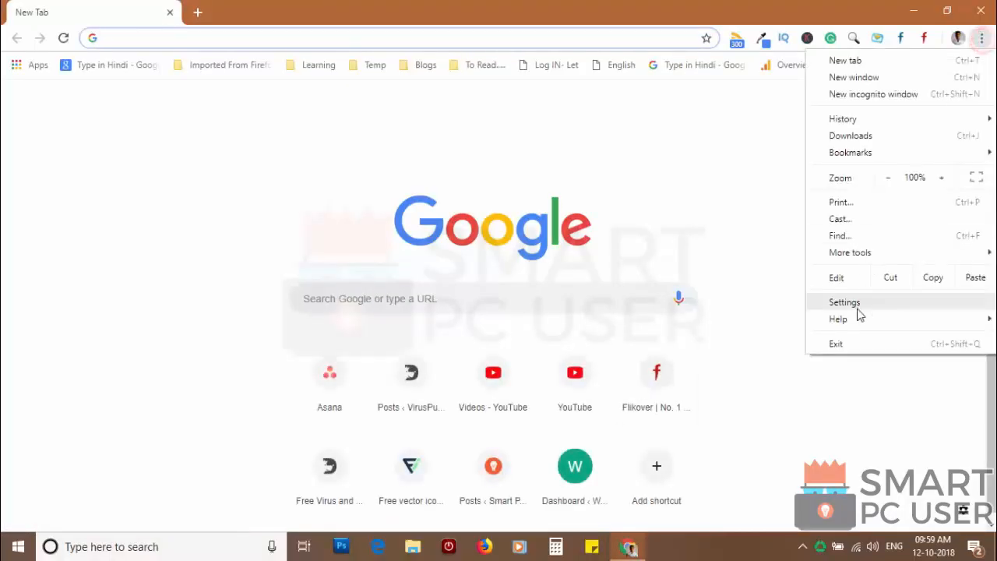
click(845, 301)
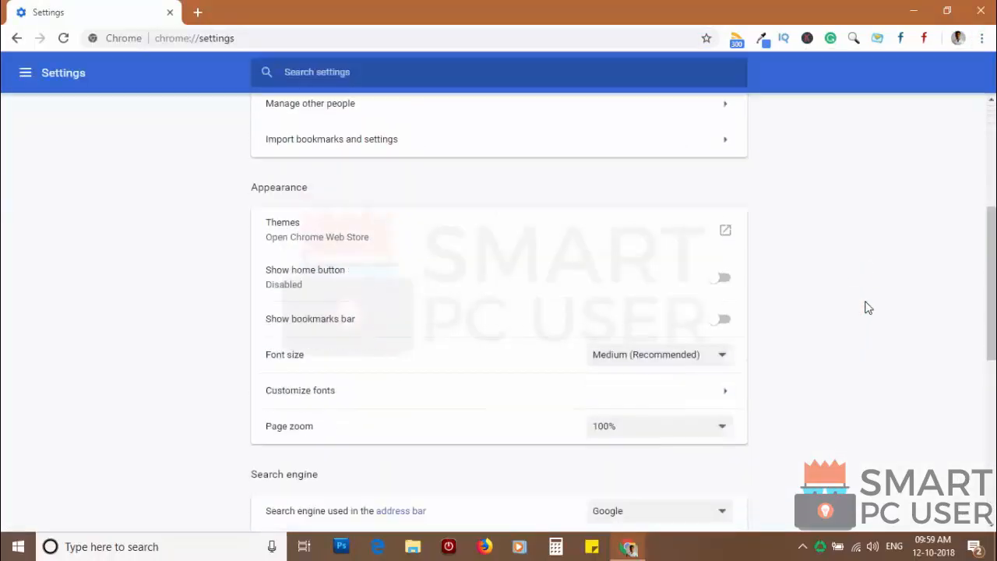
scroll(down, 3)
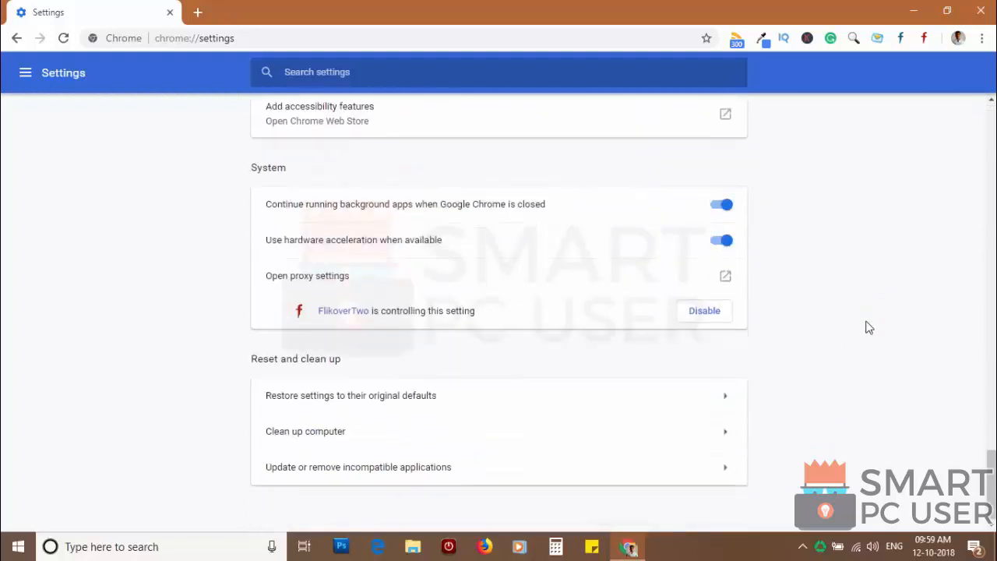
click(350, 395)
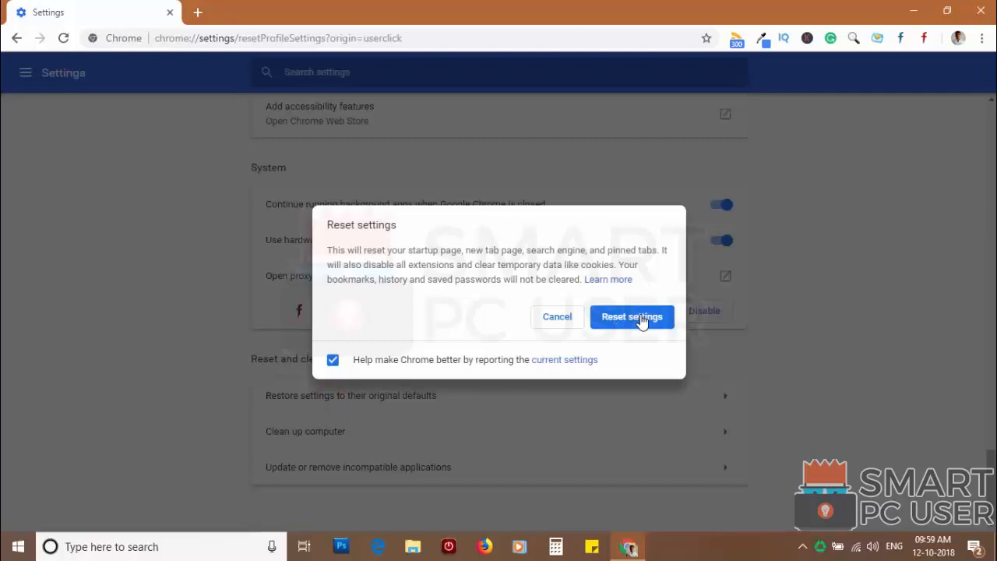
click(632, 316)
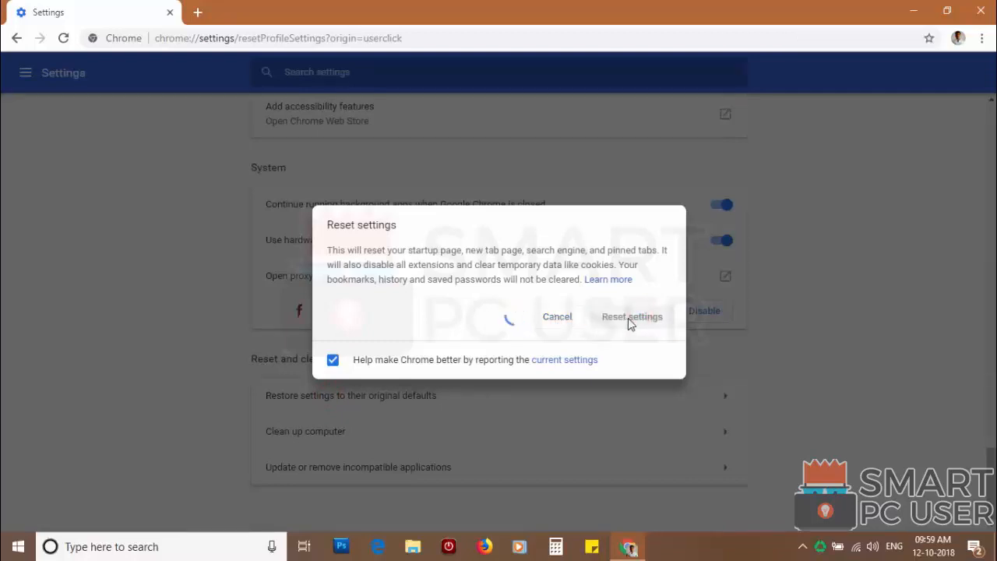
click(631, 316)
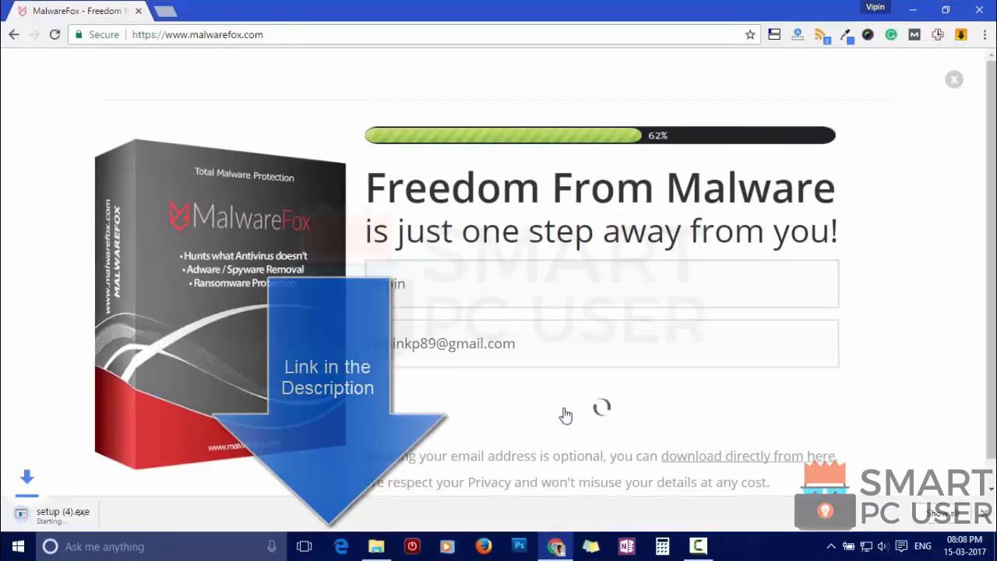
Install MalwareFox in English with the default folder, then start Update Now.
click(62, 514)
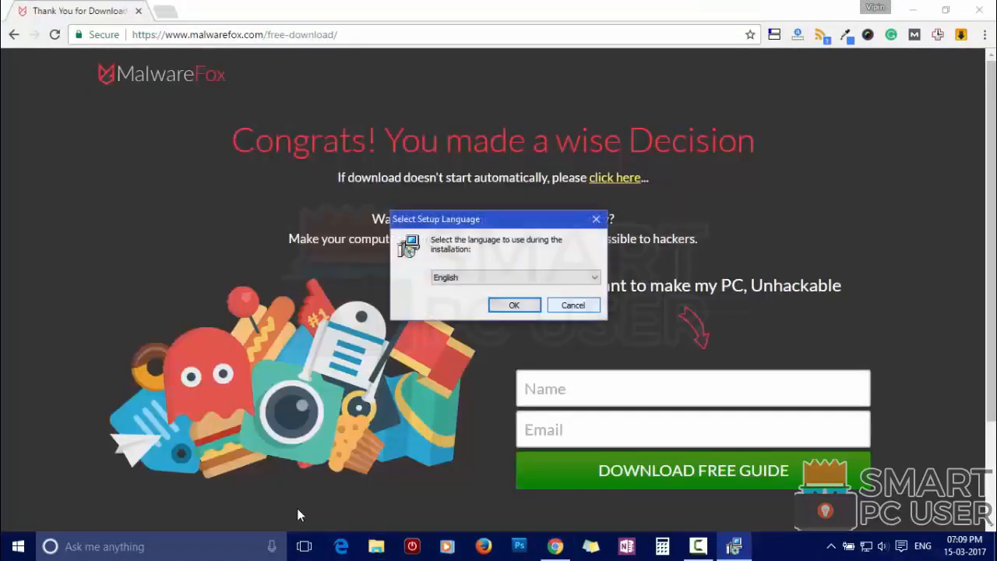
click(513, 304)
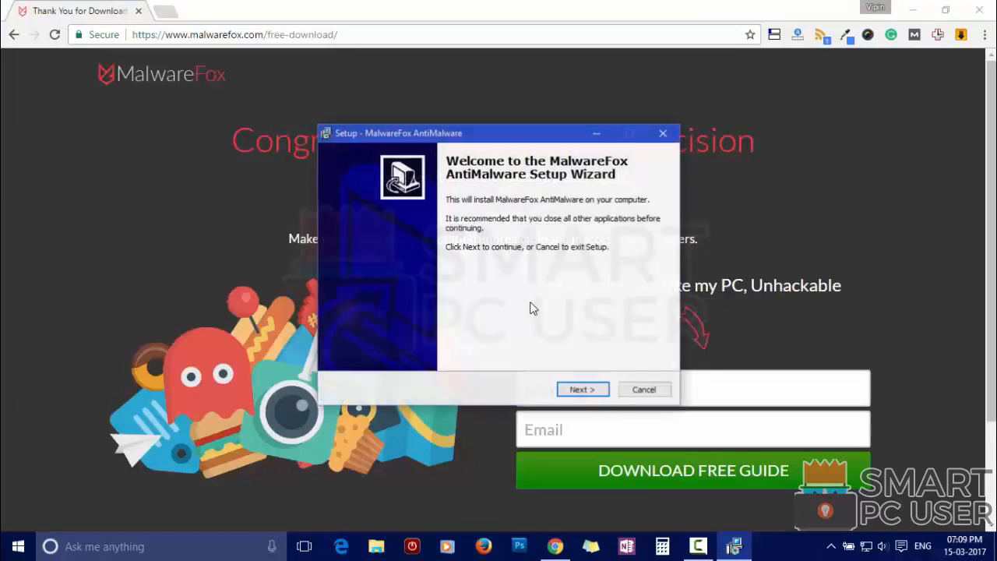
click(582, 389)
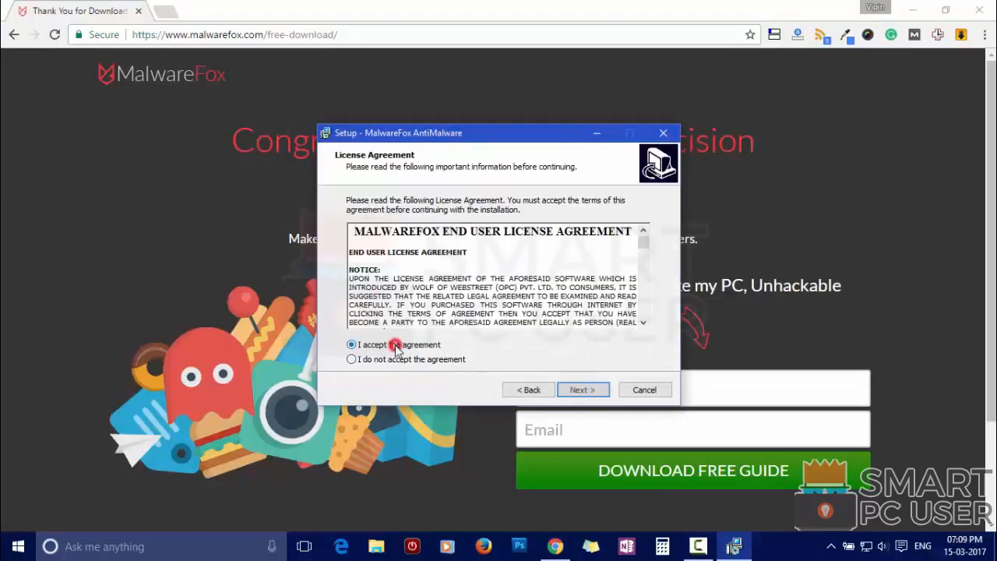
click(583, 389)
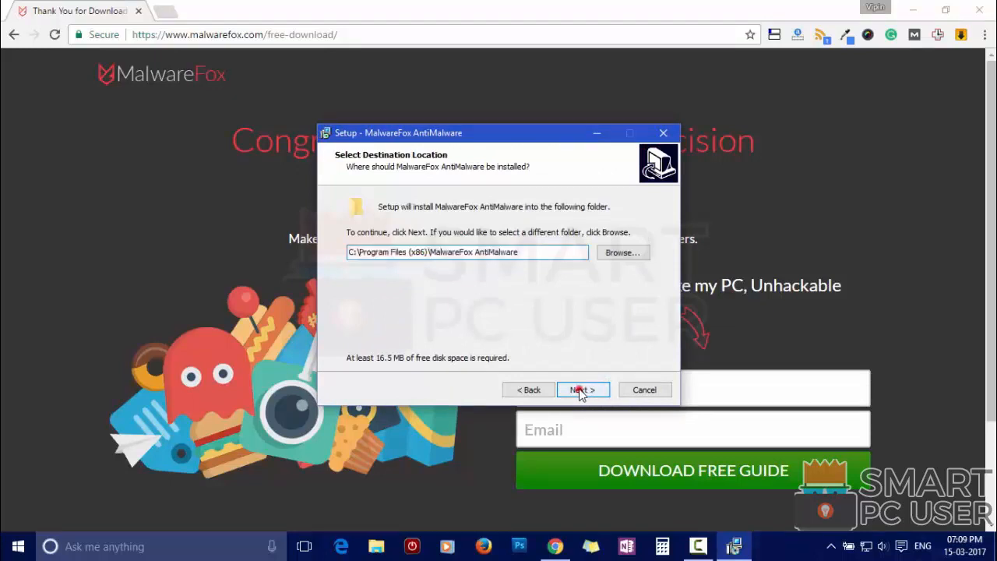
click(579, 389)
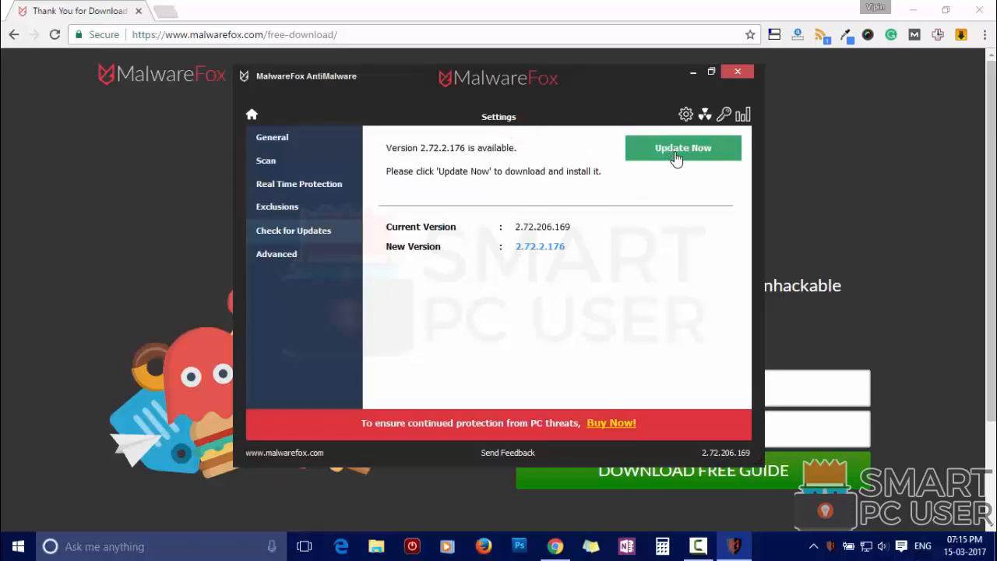
click(682, 148)
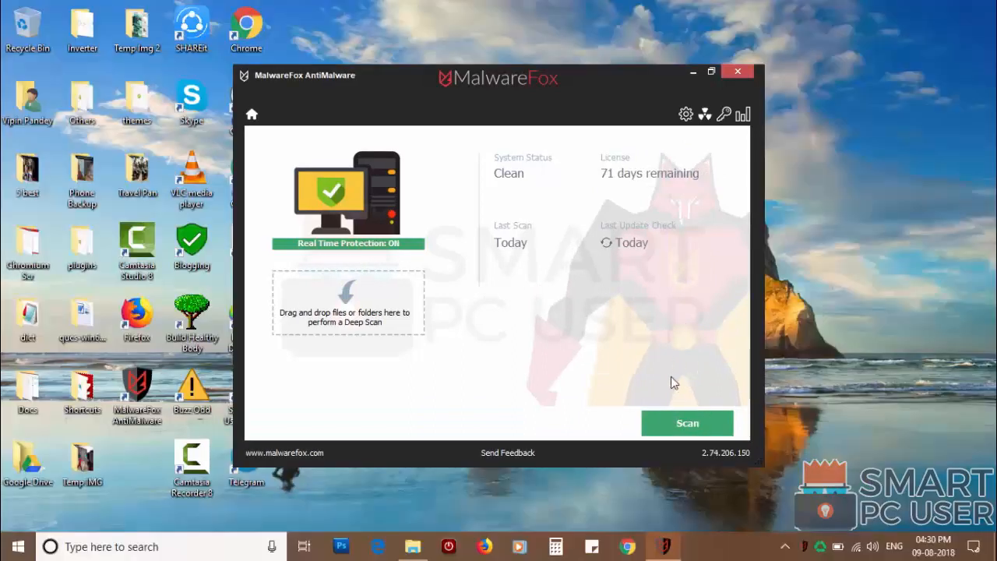
Run a MalwareFox system scan and repair the four detected browser settings.
click(686, 422)
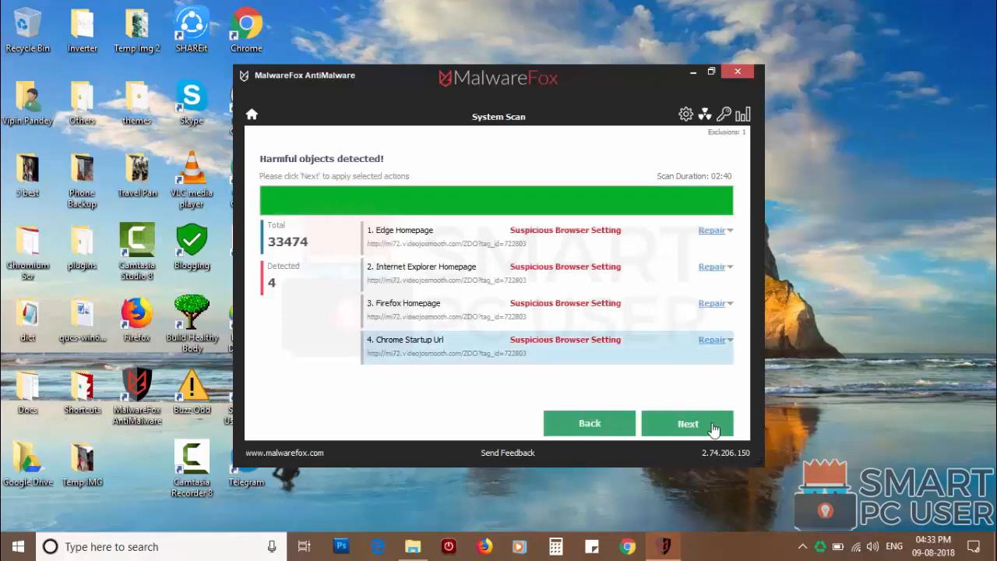
click(687, 423)
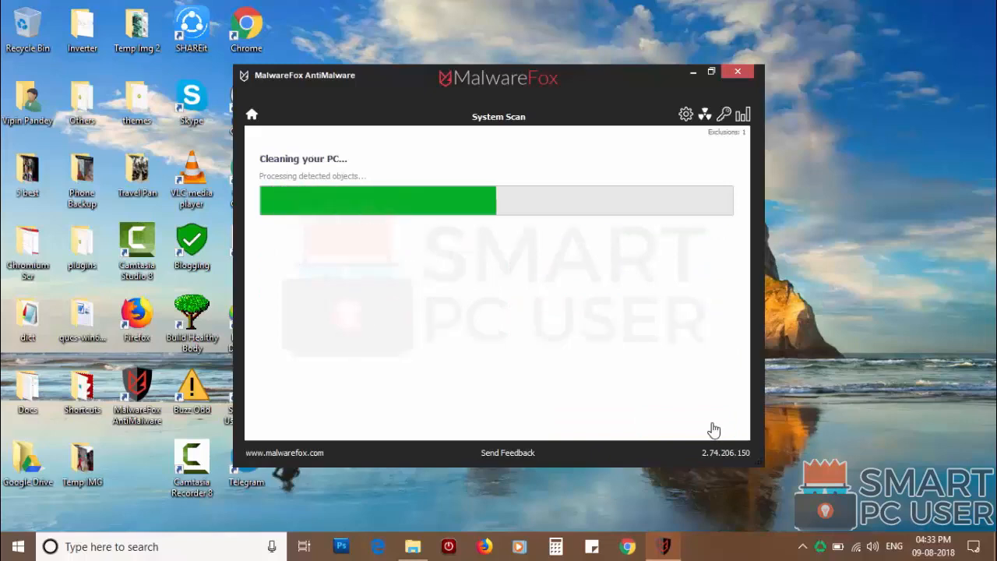